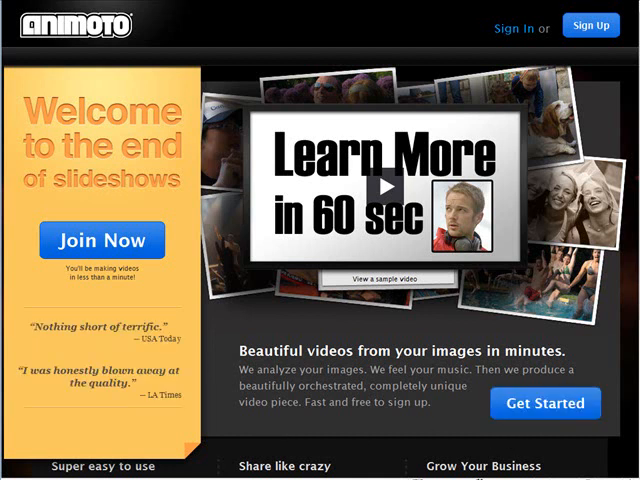
mouse_move(332, 104)
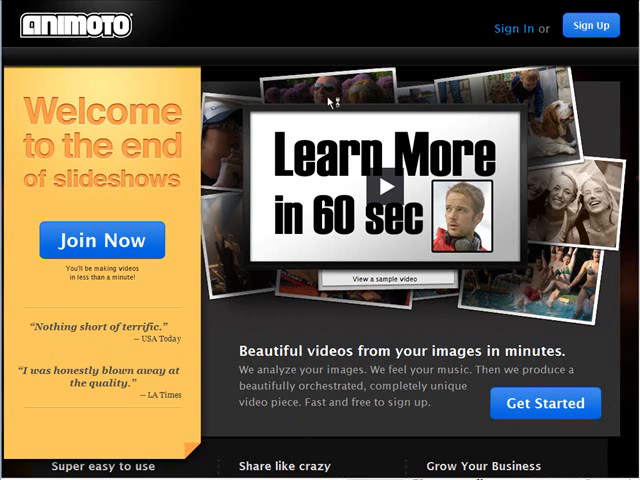
mouse_move(392, 192)
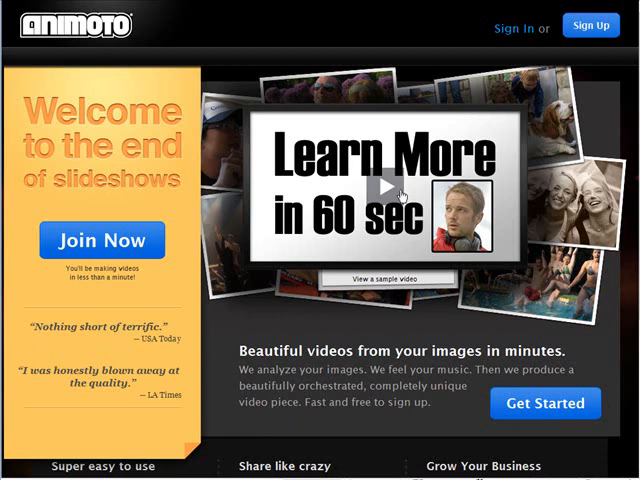
- Start joining Animoto to reach the new-account sign-up form
click(102, 240)
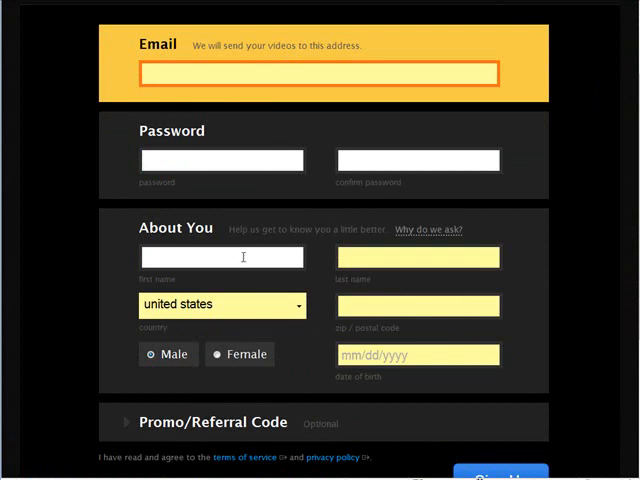
- Fill in the sign-up fields and submit the form to create the account
scroll(down, 3)
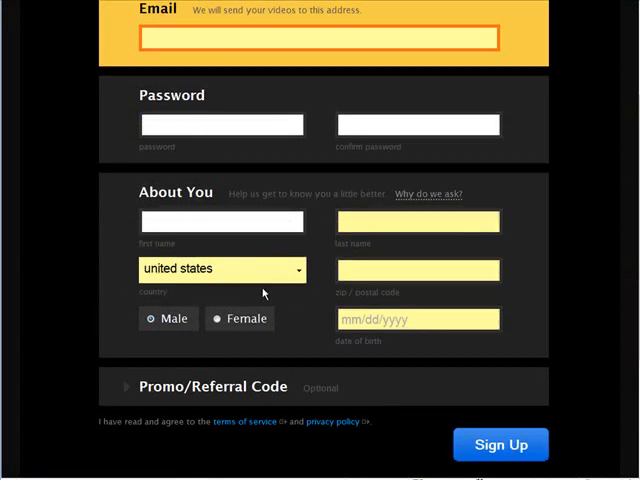
mouse_move(416, 352)
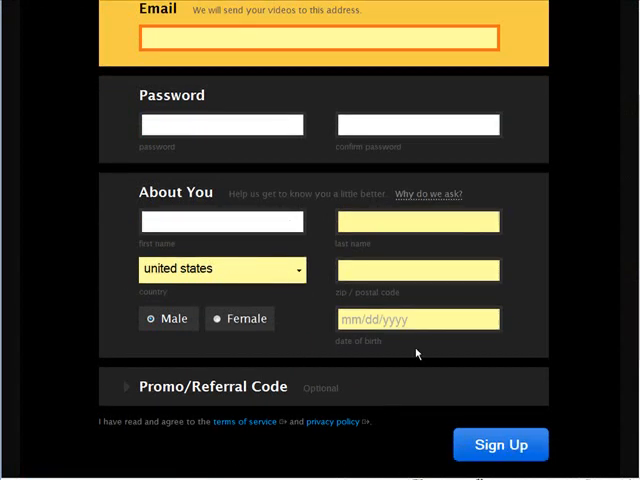
mouse_move(284, 370)
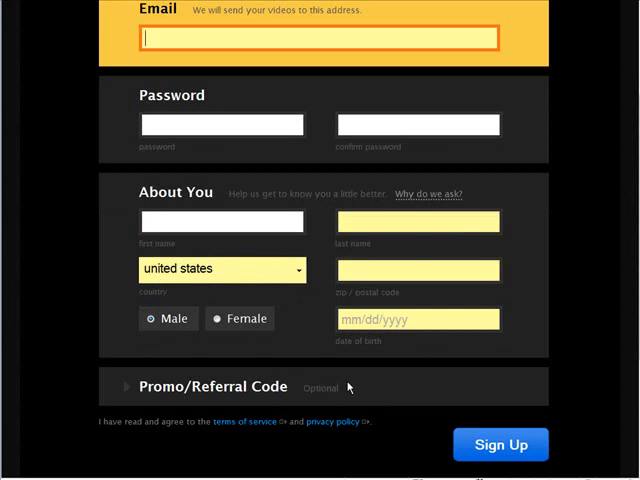
mouse_move(564, 356)
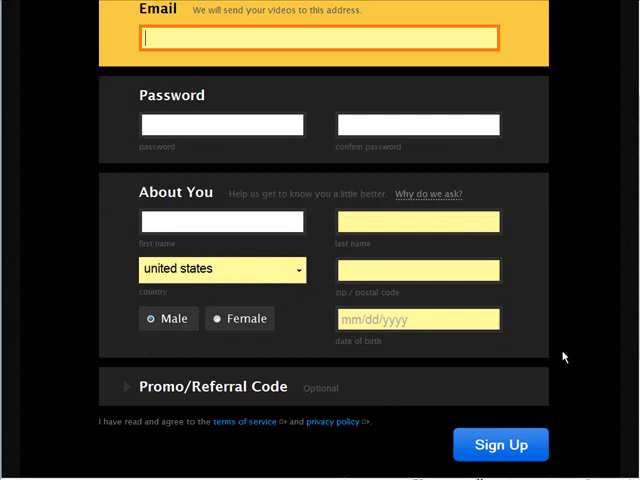
click(500, 444)
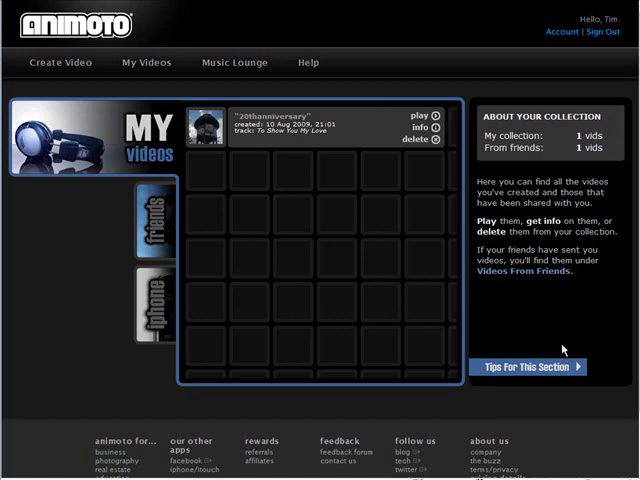
mouse_move(536, 216)
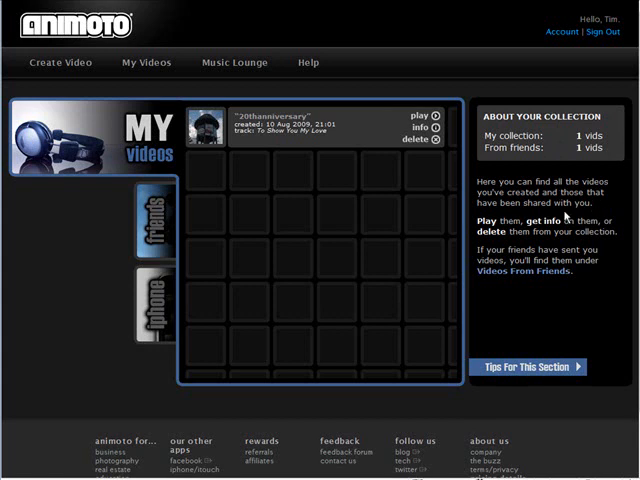
mouse_move(588, 216)
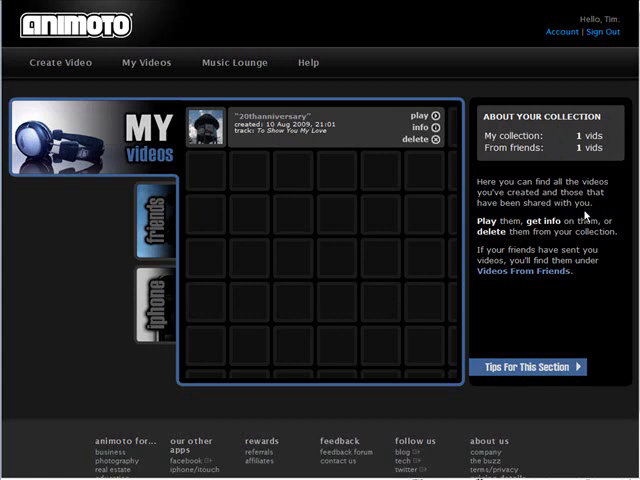
mouse_move(44, 76)
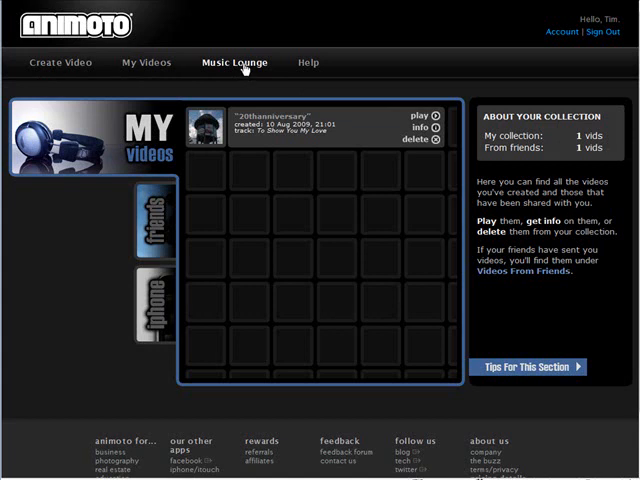
- Browse the Music Lounge genres to reach a genre's featured track list
click(234, 62)
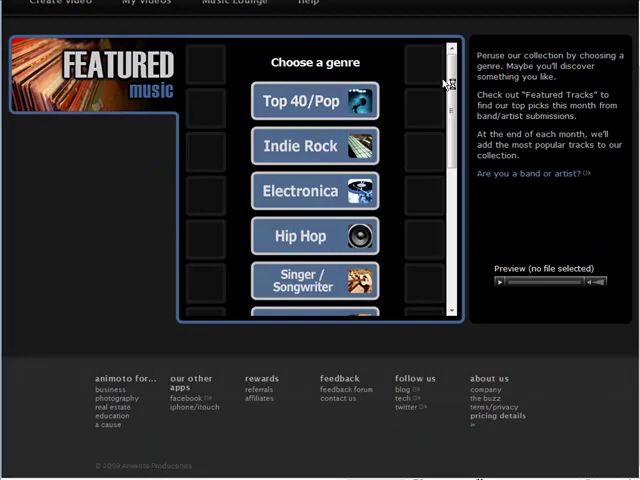
scroll(down, 3)
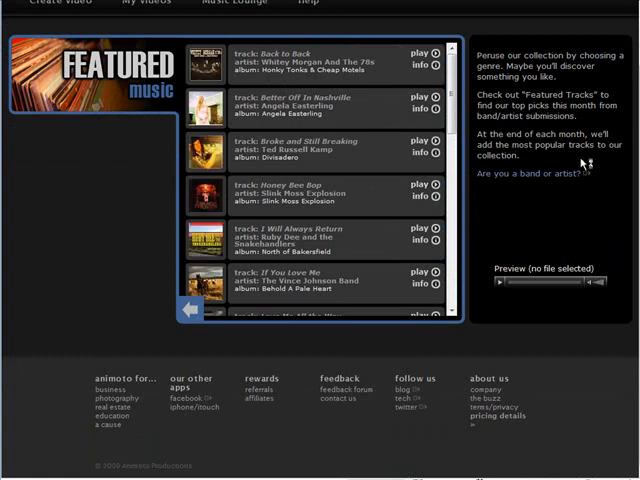
mouse_move(540, 198)
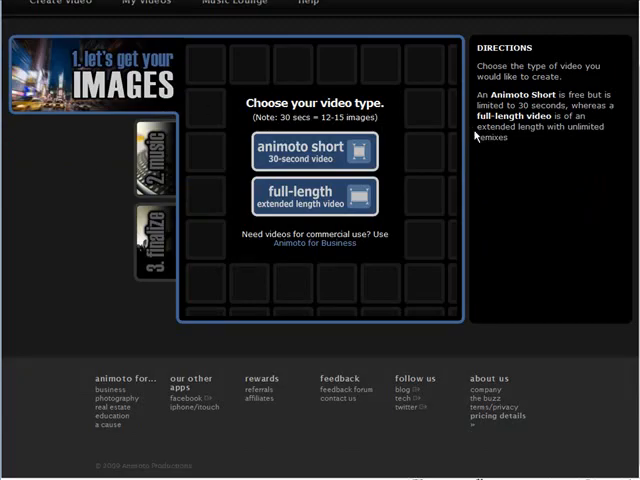
mouse_move(504, 216)
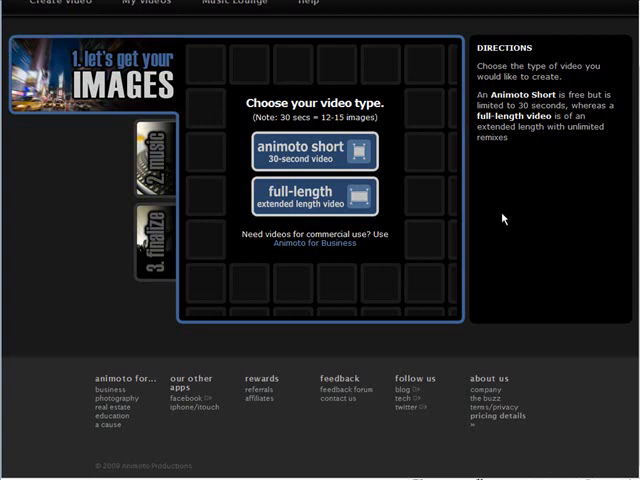
mouse_move(424, 172)
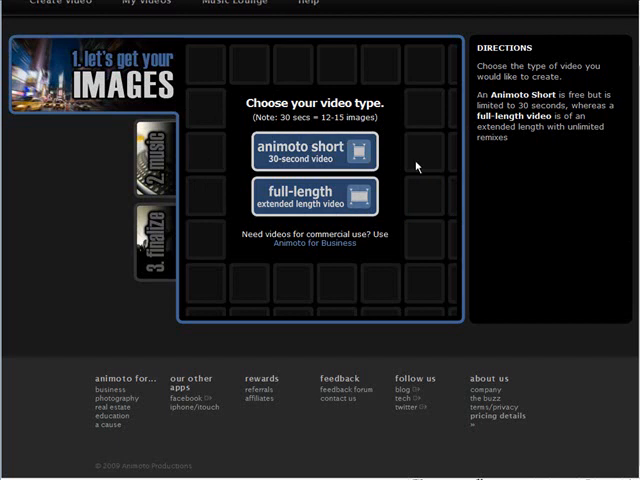
mouse_move(392, 136)
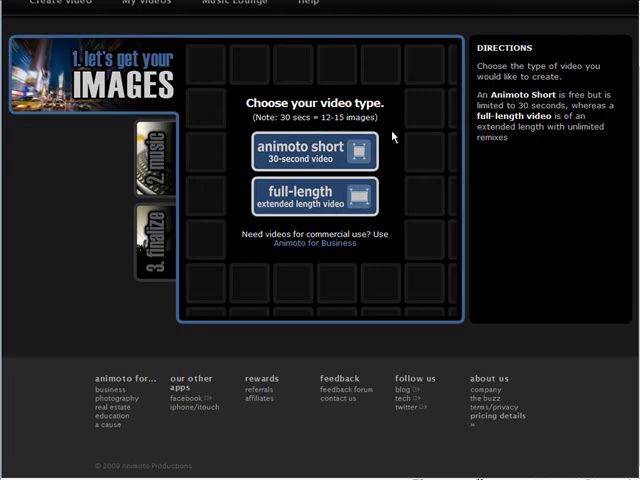
mouse_move(424, 194)
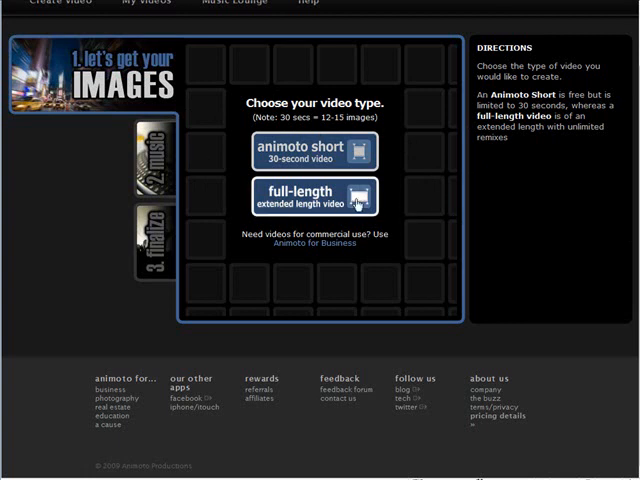
mouse_move(432, 200)
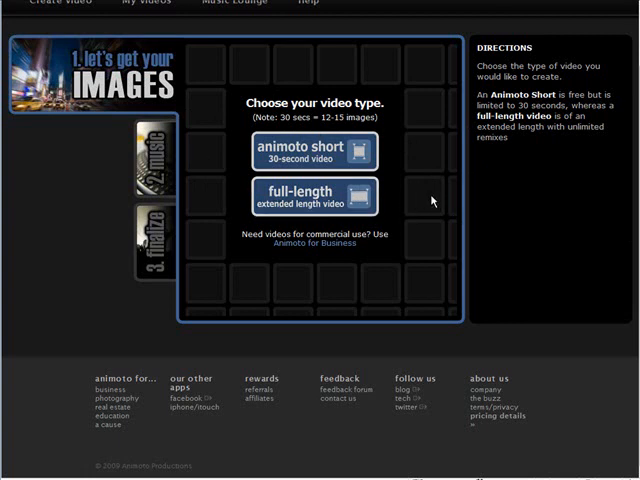
mouse_move(368, 260)
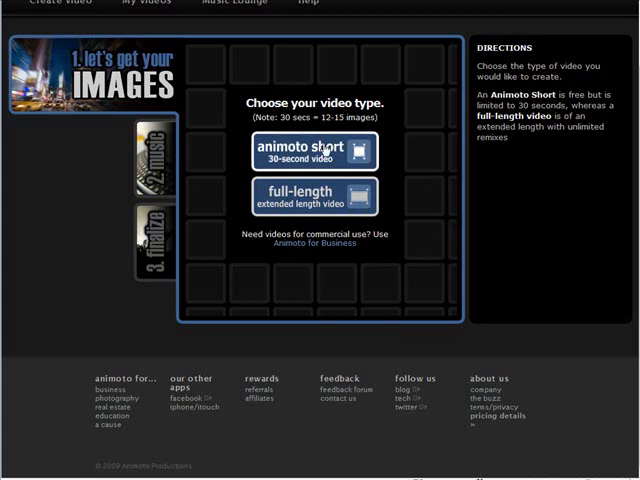
- Choose the 30-second Animoto Short as the video type
click(316, 150)
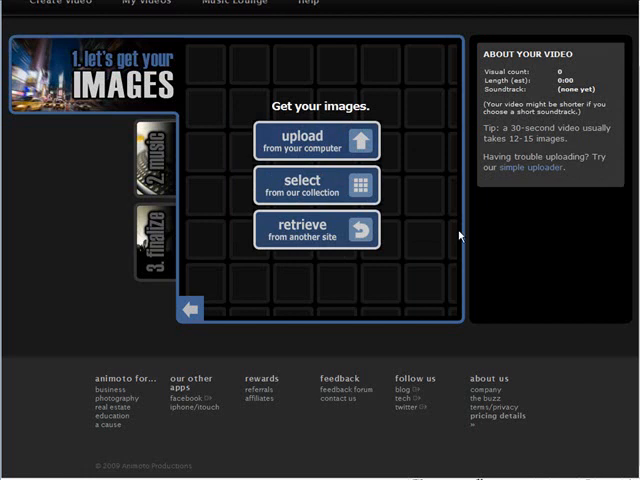
mouse_move(436, 152)
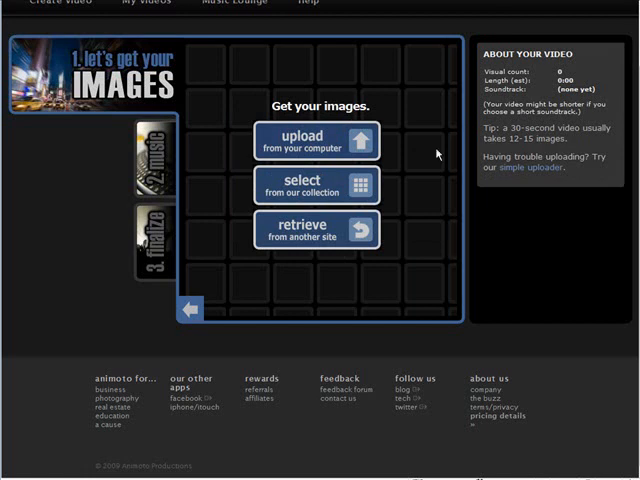
mouse_move(540, 176)
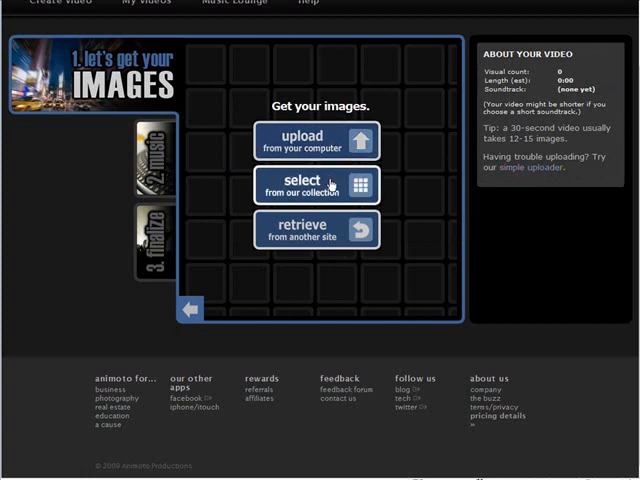
mouse_move(340, 230)
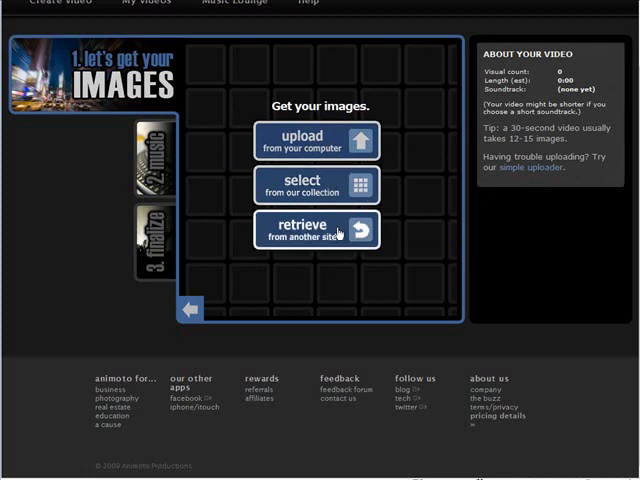
- Retrieve photos from another site, choosing Facebook and continuing to its login page
click(316, 228)
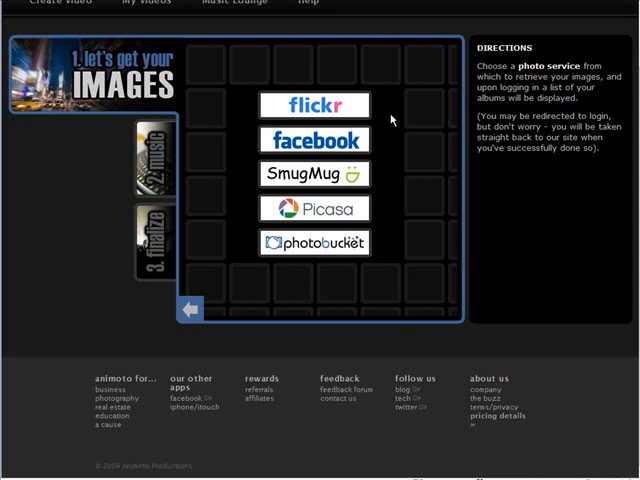
mouse_move(400, 138)
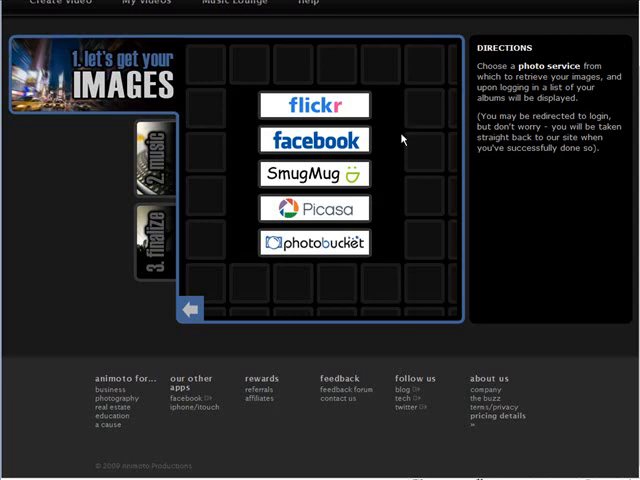
click(316, 140)
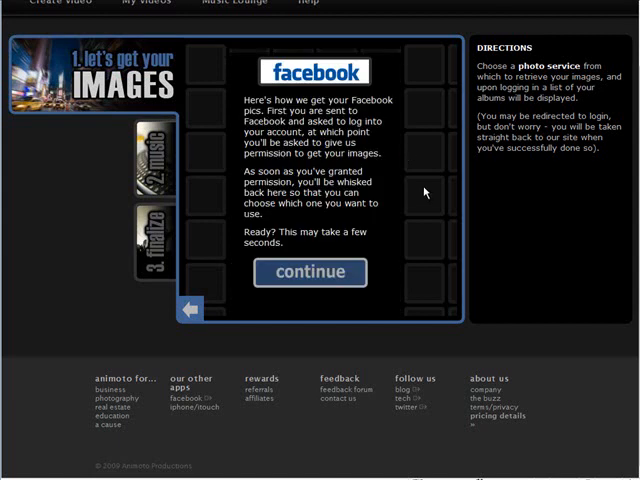
click(310, 272)
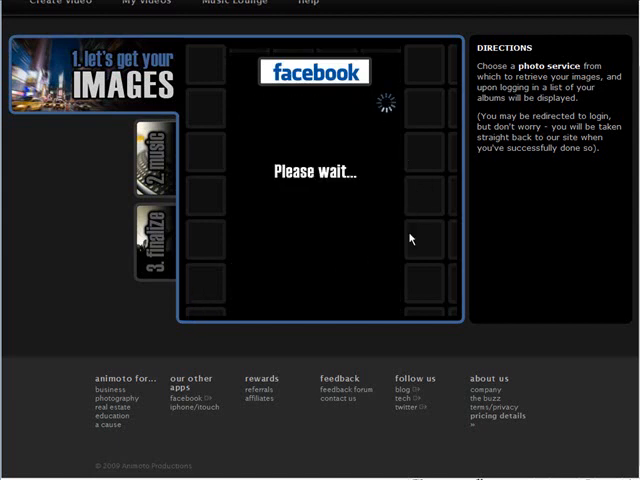
mouse_move(410, 236)
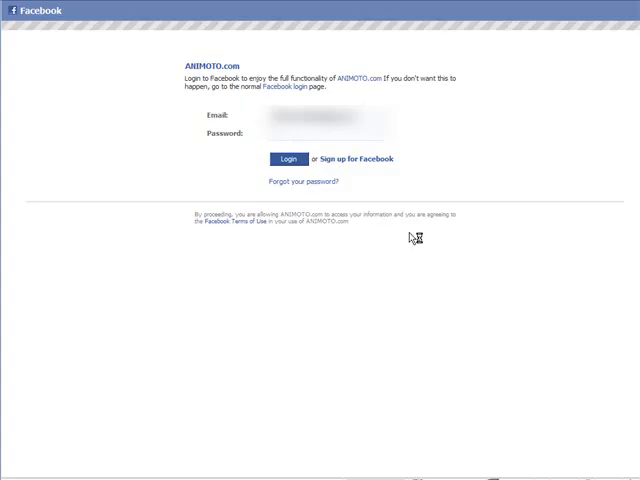
- Log in to Facebook and download the Family and Friends album photos into the video
click(288, 158)
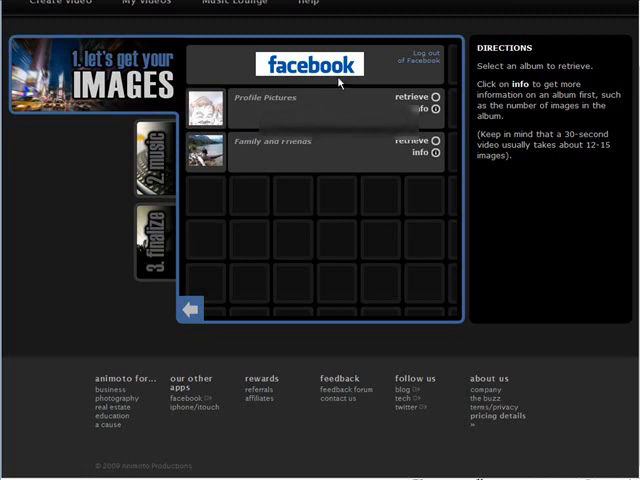
mouse_move(354, 192)
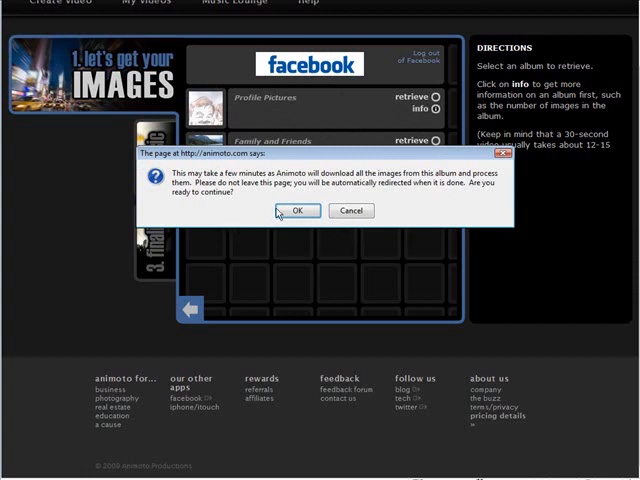
click(296, 210)
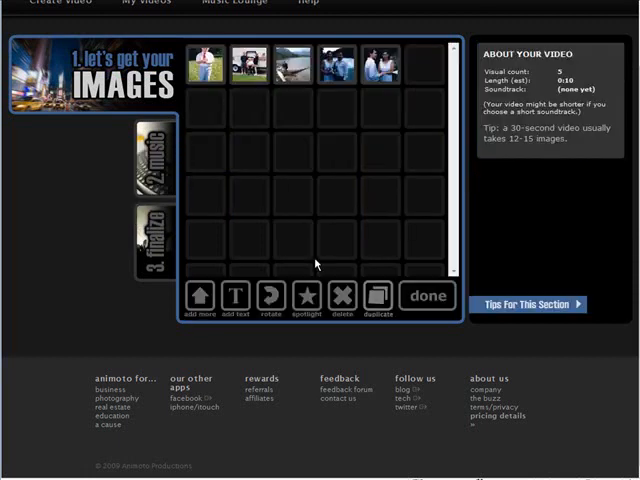
mouse_move(372, 132)
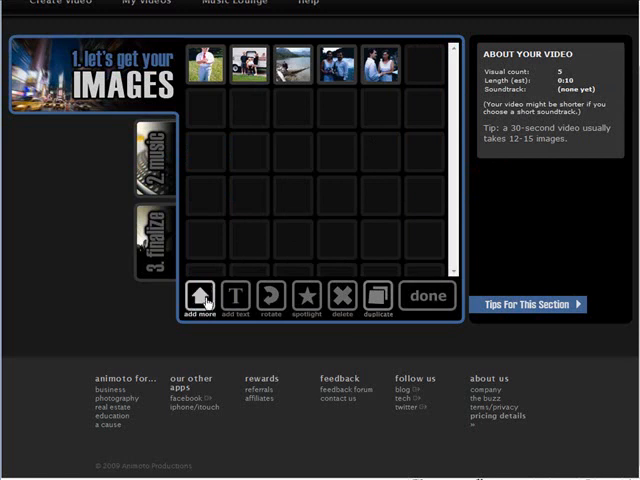
- Add more images, bringing back the upload/select/retrieve source choices
click(202, 296)
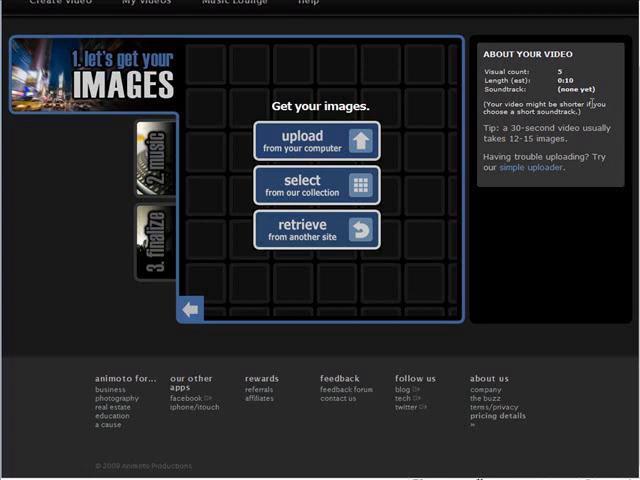
mouse_move(310, 188)
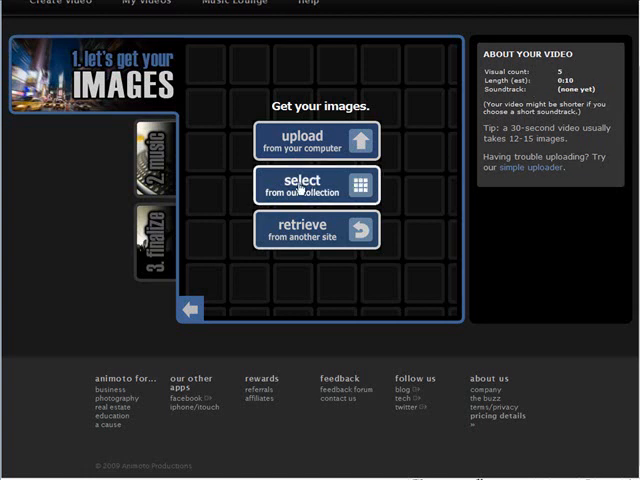
- Browse Animoto's stock collection, choose the Love category and preview a red heart image
click(314, 188)
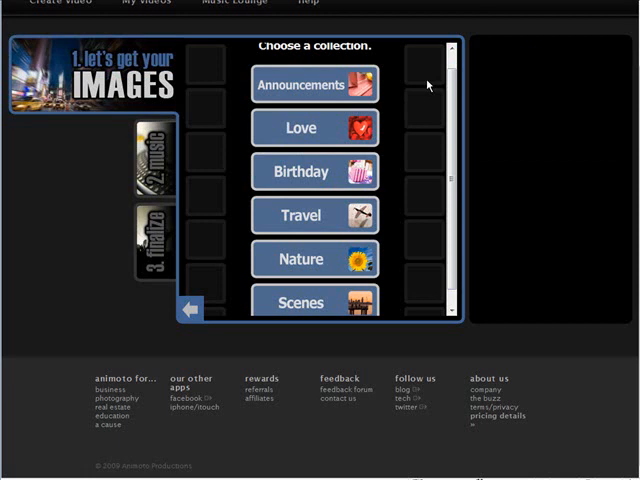
mouse_move(410, 154)
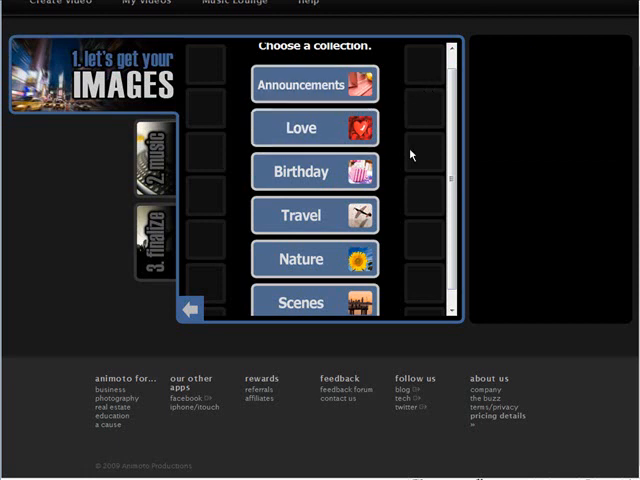
click(314, 128)
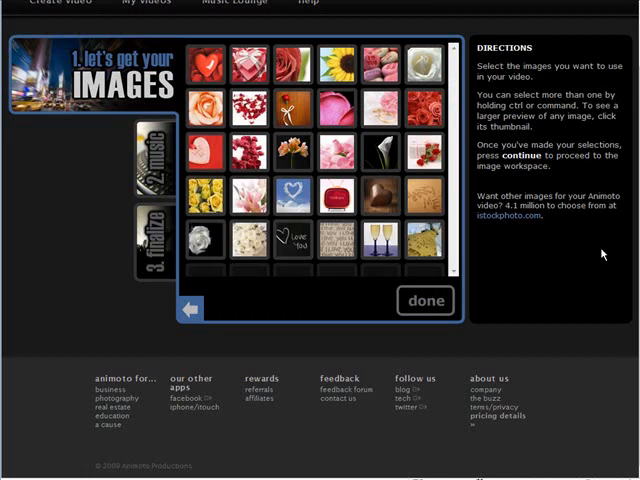
click(208, 62)
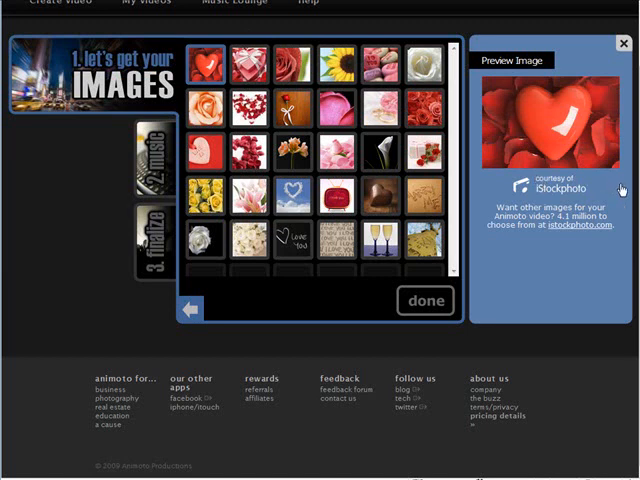
mouse_move(568, 164)
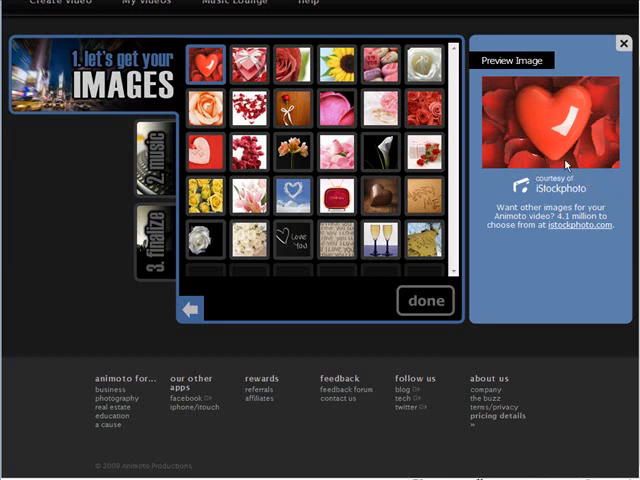
mouse_move(544, 238)
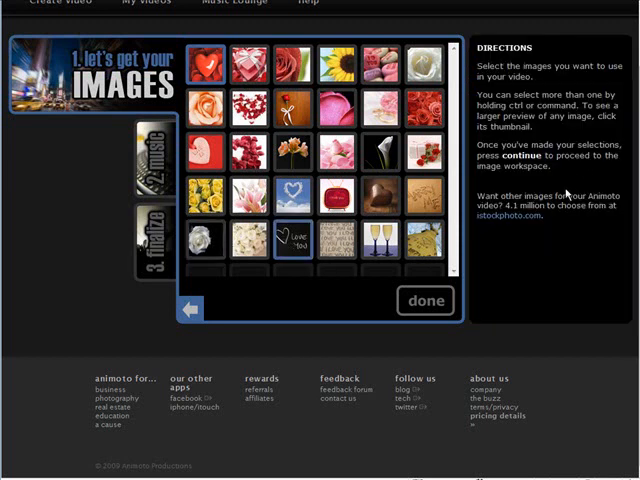
- Add the heart image, delete three photos and select the couple photo for spotlighting
click(424, 300)
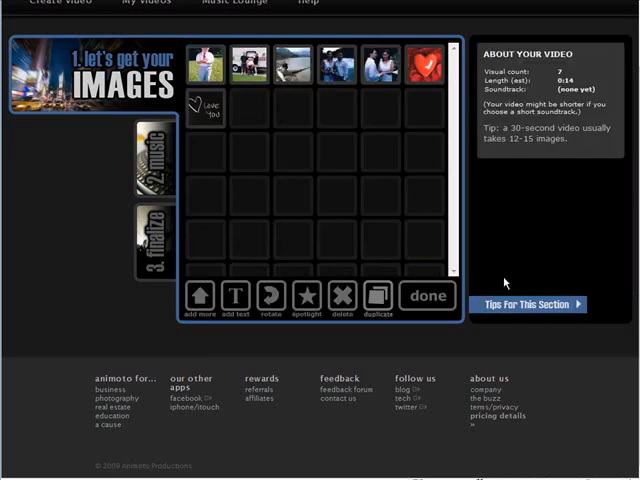
mouse_move(308, 162)
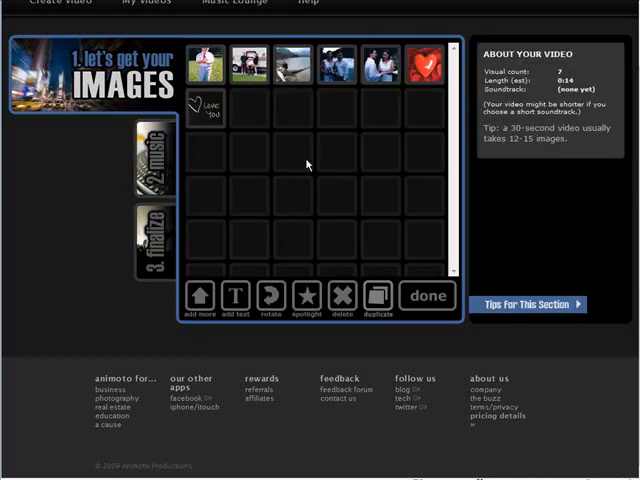
mouse_move(294, 180)
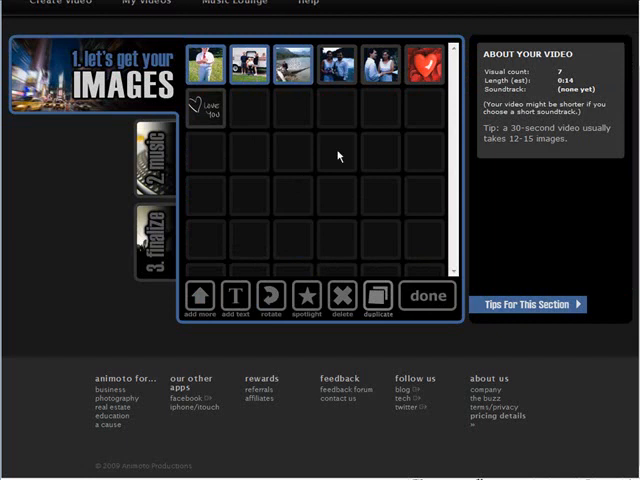
mouse_move(374, 254)
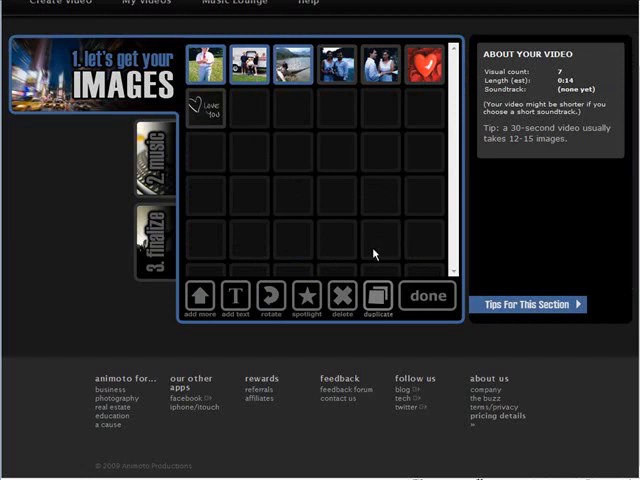
click(342, 300)
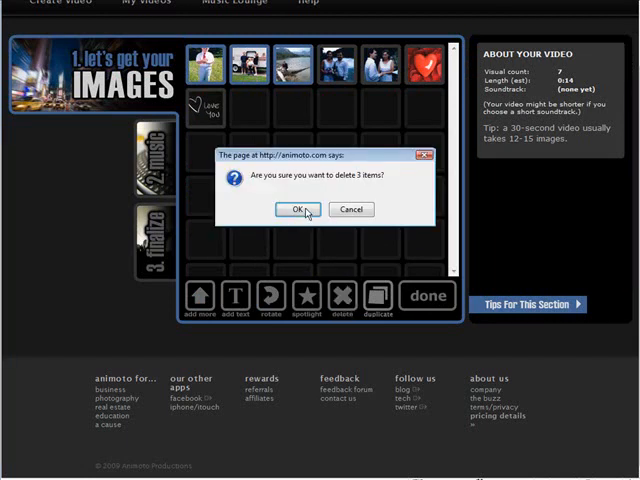
click(296, 208)
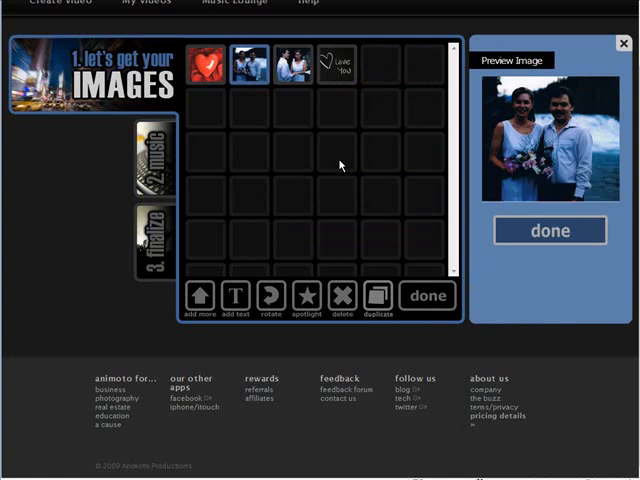
mouse_move(272, 300)
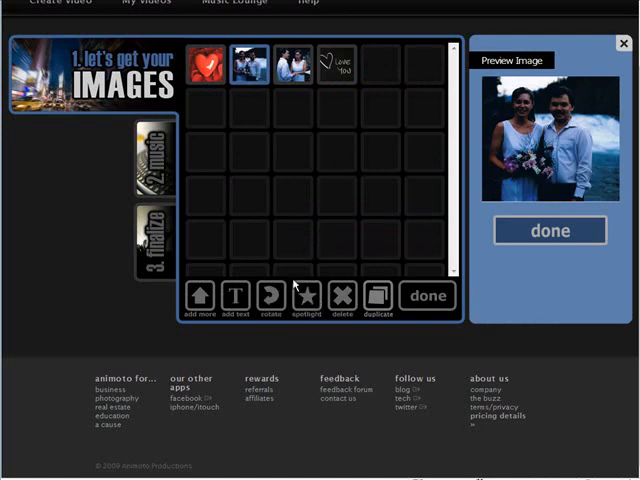
click(248, 64)
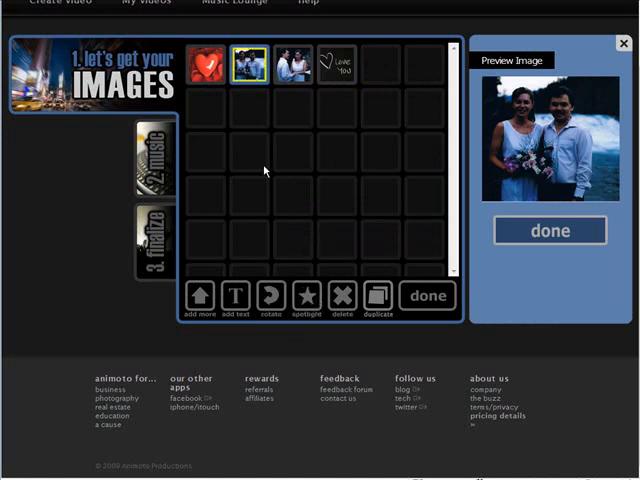
mouse_move(280, 112)
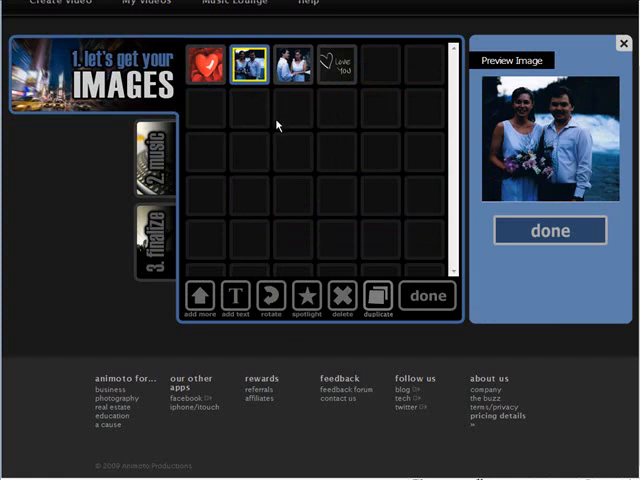
mouse_move(292, 162)
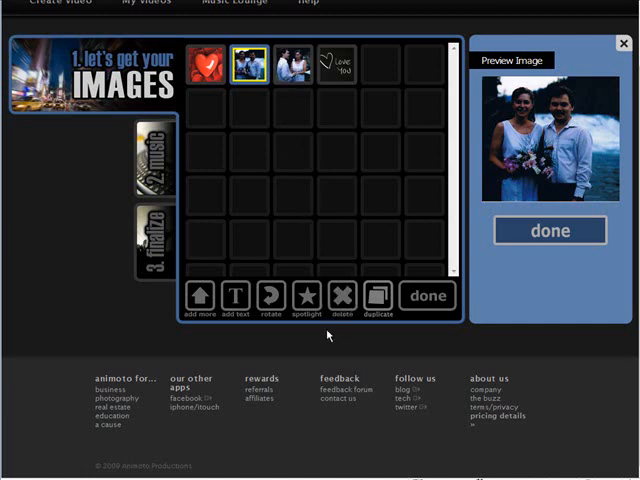
mouse_move(314, 272)
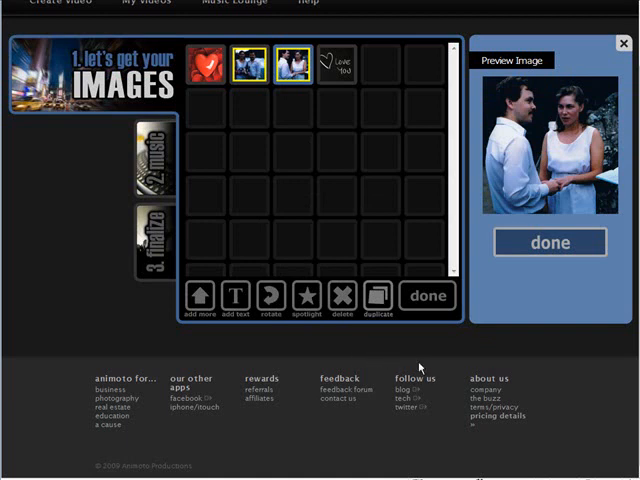
- Add a 'Wedding Day' title card with subtitle and place it first in the sequence
click(236, 296)
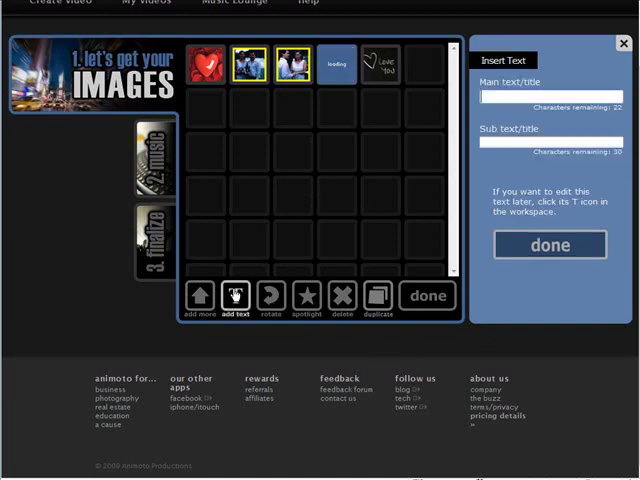
click(240, 296)
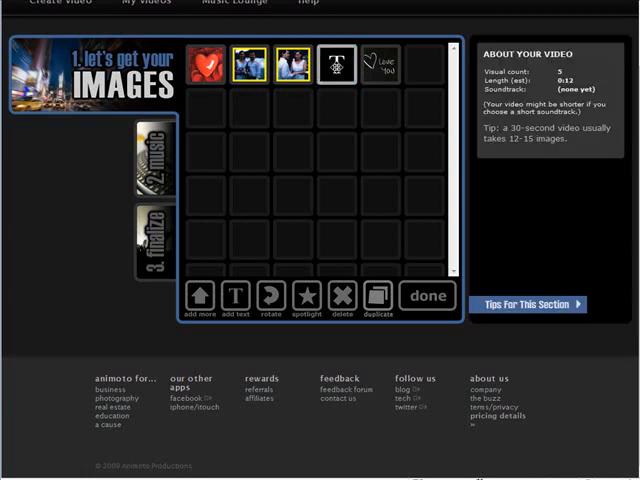
click(208, 64)
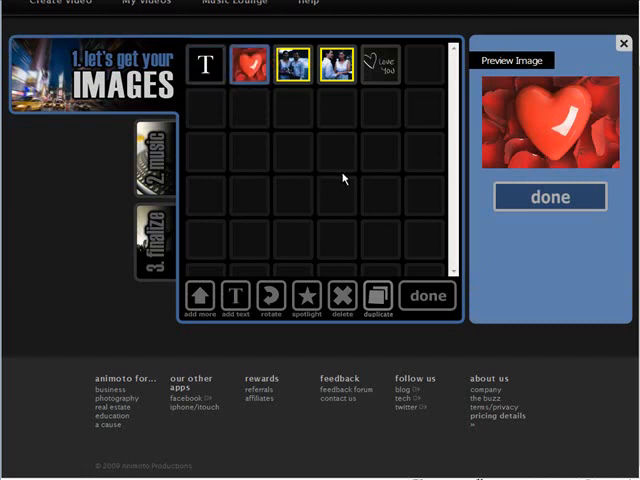
click(208, 62)
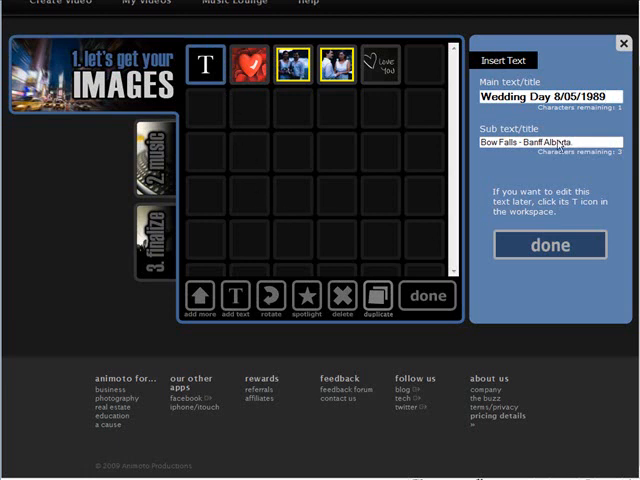
click(548, 244)
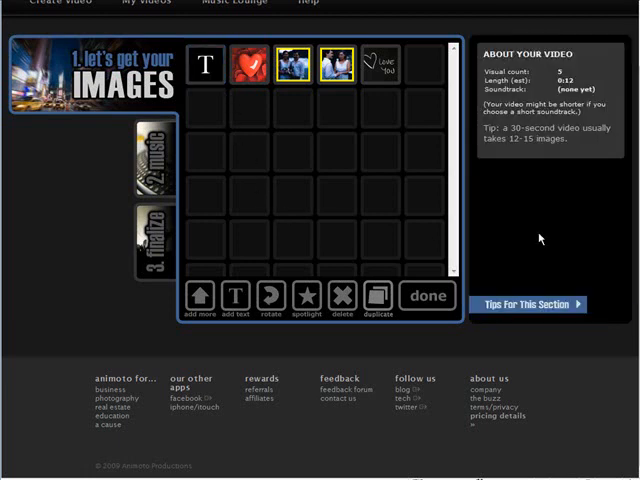
mouse_move(314, 136)
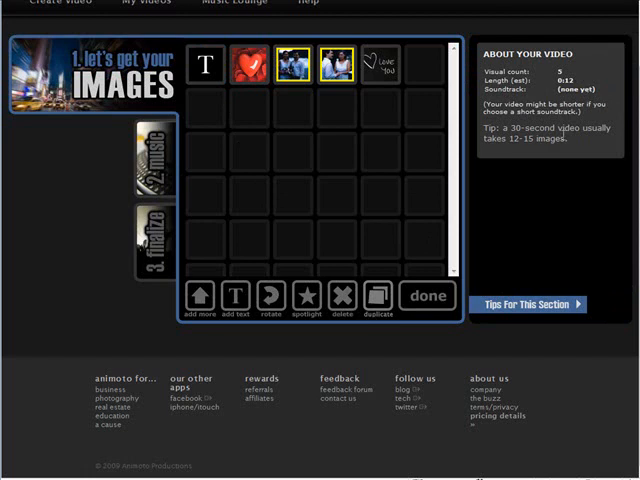
- Save the images and browse the collection's genre list (Top 40/Pop, Indie Rock, Electronica, Jazz)
click(426, 296)
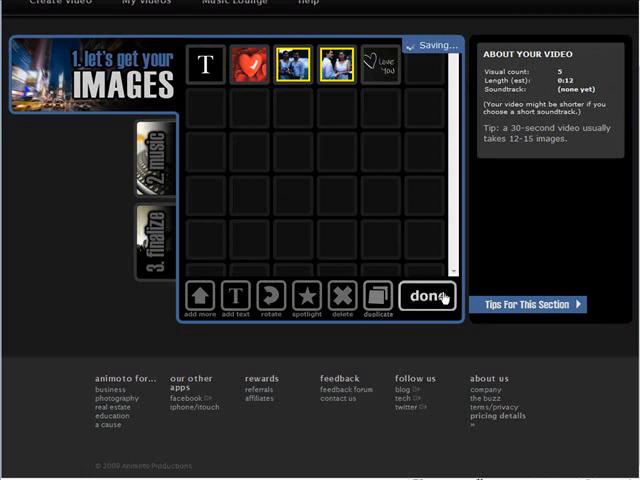
mouse_move(490, 284)
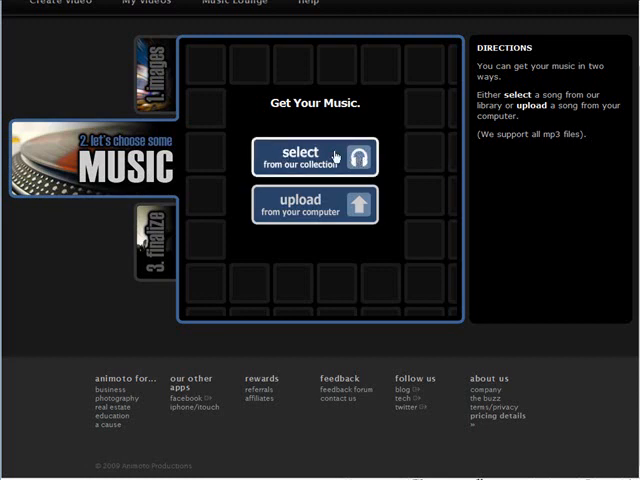
mouse_move(456, 260)
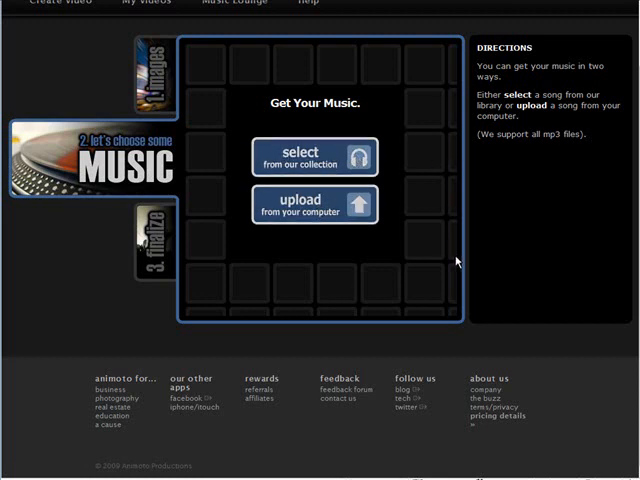
click(314, 156)
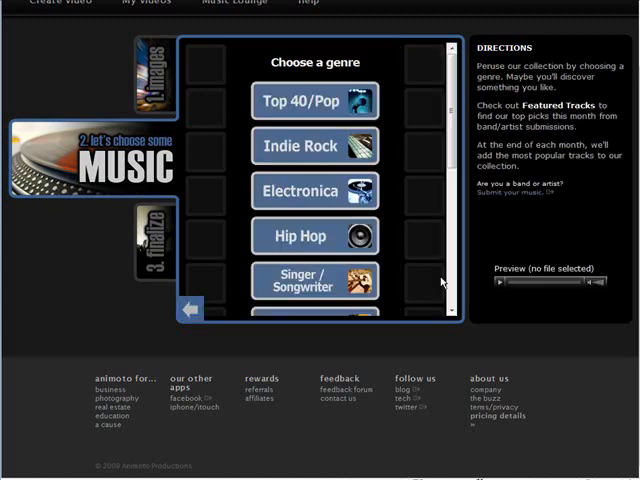
mouse_move(448, 284)
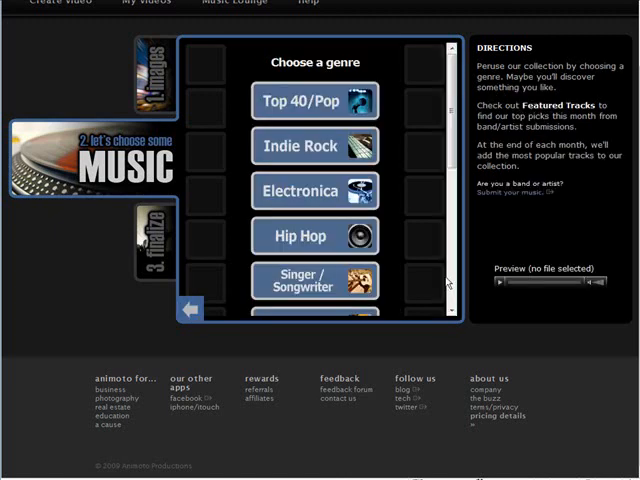
scroll(down, 3)
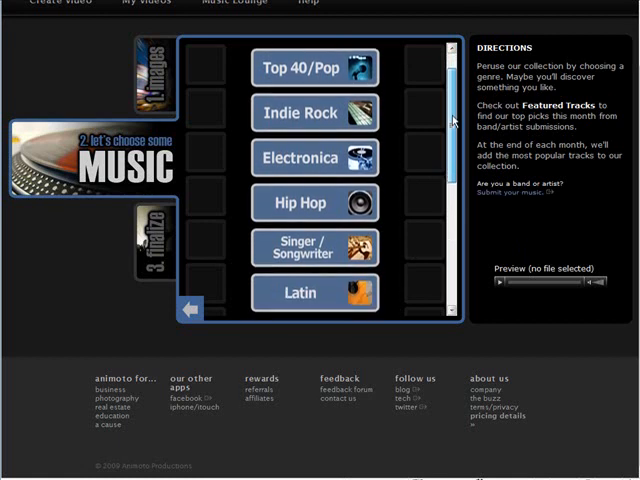
scroll(down, 3)
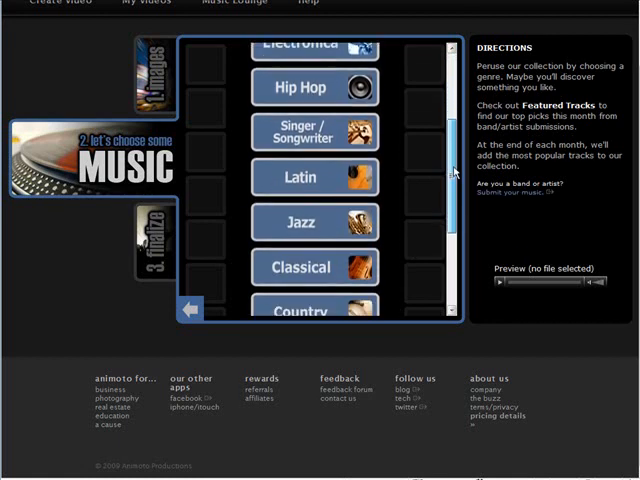
scroll(down, 3)
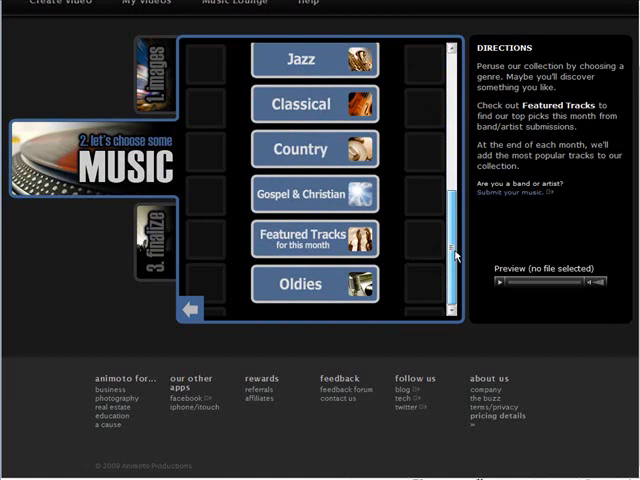
scroll(up, 3)
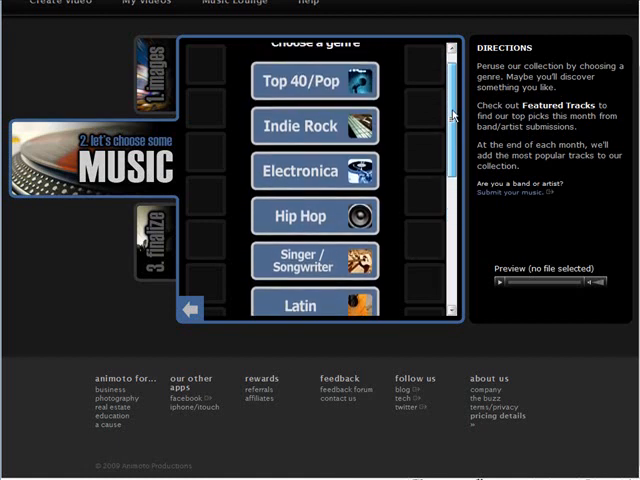
scroll(up, 3)
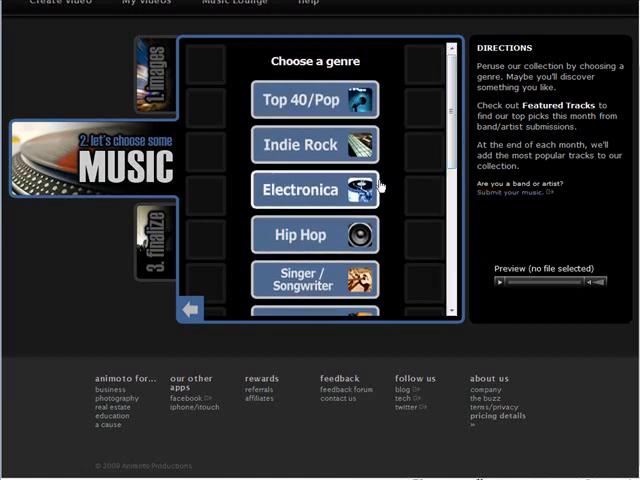
- Choose "The Love Of My Life" by Ronald J. DiMaio from a genre's tracks as the soundtrack
click(316, 190)
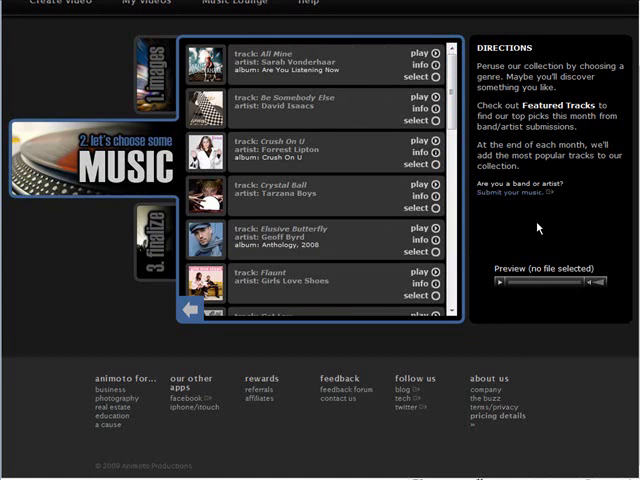
mouse_move(556, 228)
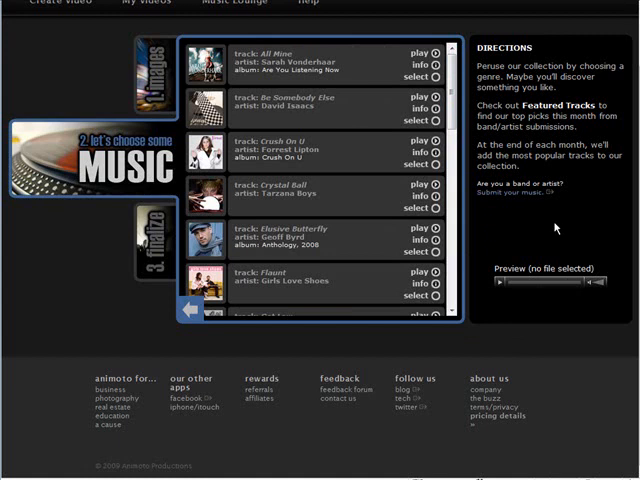
scroll(down, 3)
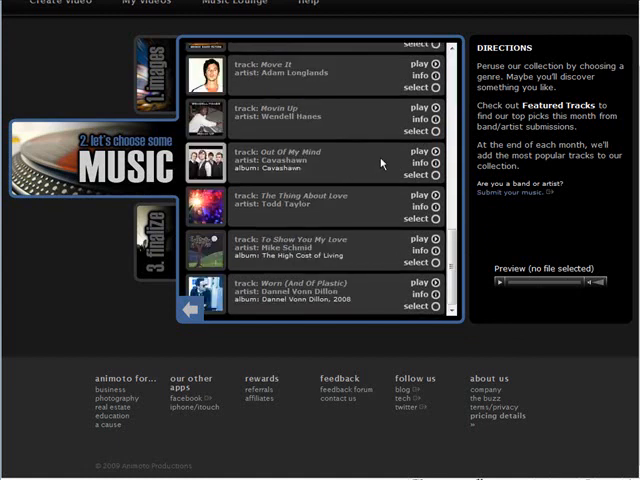
click(432, 152)
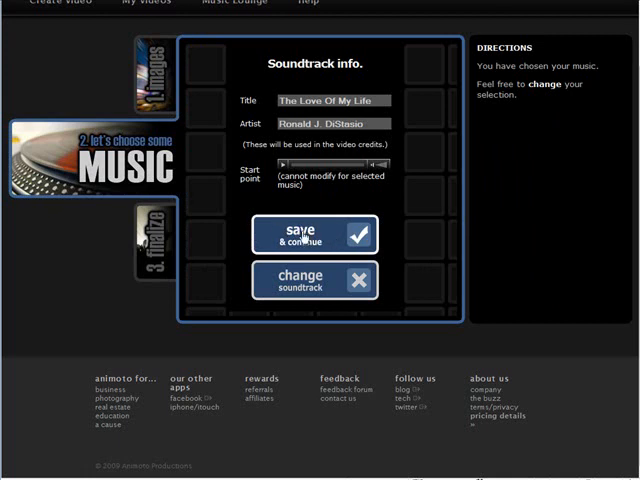
- Save the soundtrack and continue to the customize step
click(308, 234)
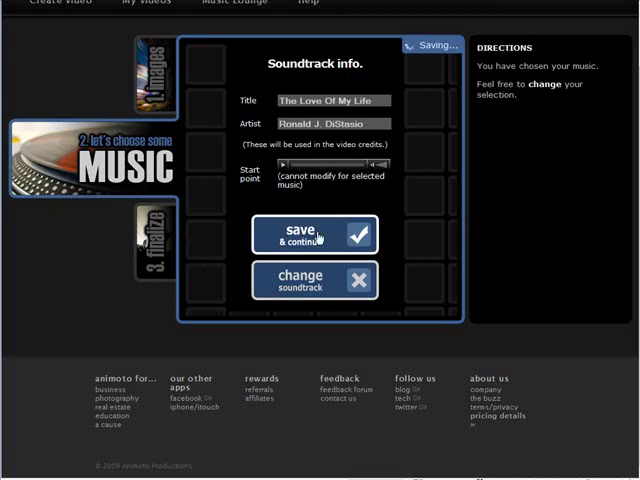
click(310, 234)
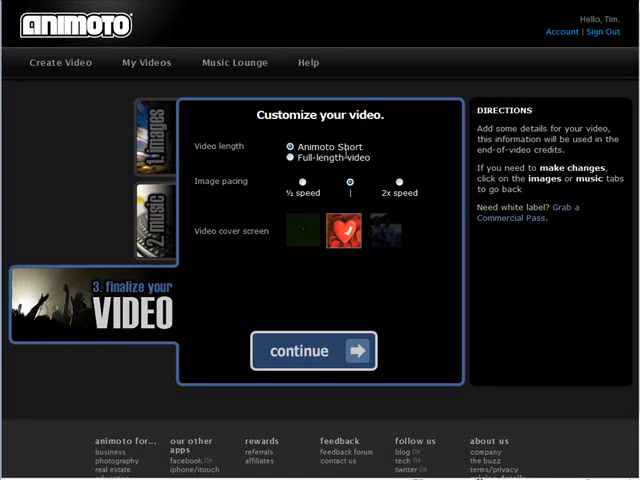
mouse_move(380, 172)
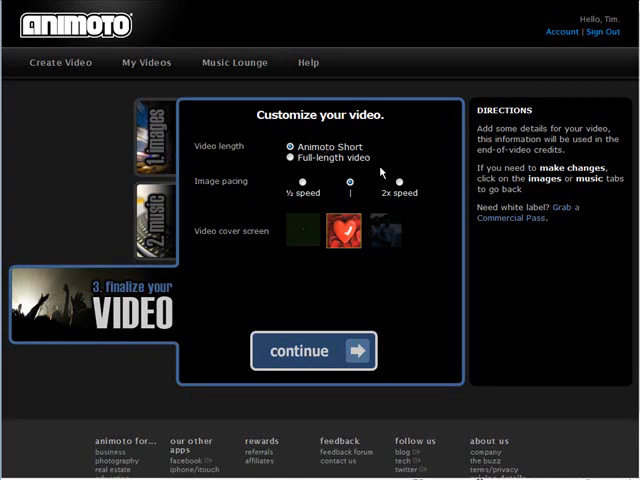
mouse_move(304, 208)
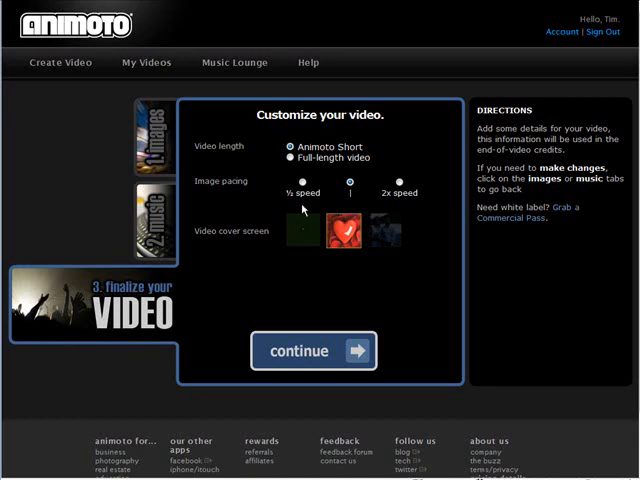
mouse_move(400, 208)
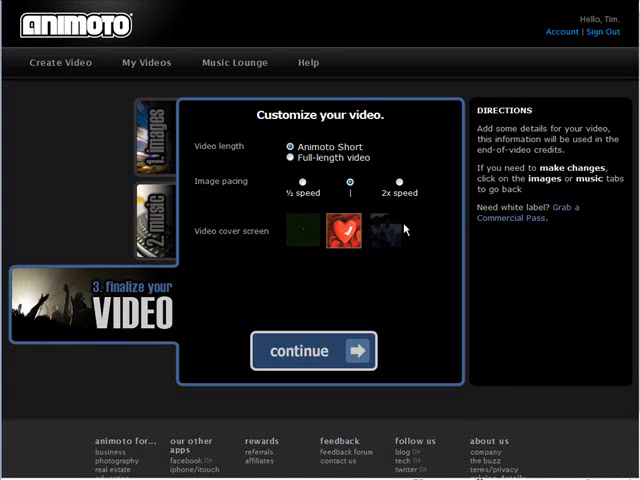
mouse_move(260, 244)
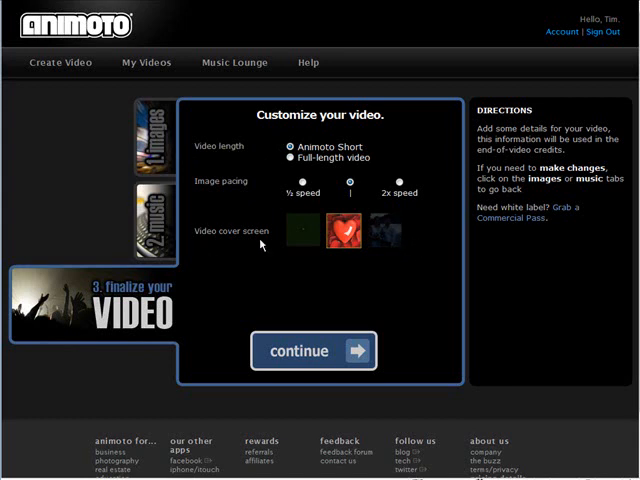
mouse_move(436, 268)
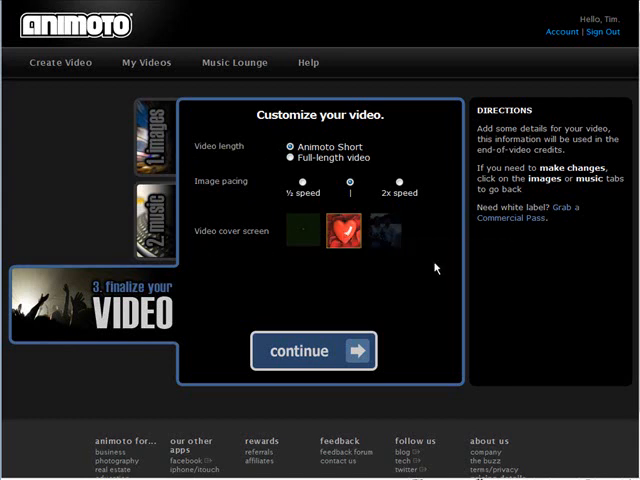
- Keep Animoto Short with the red heart cover screen and continue to the video info form
click(300, 232)
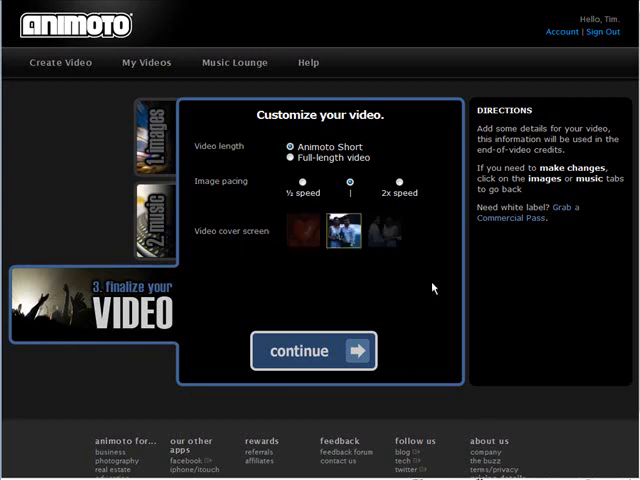
click(342, 230)
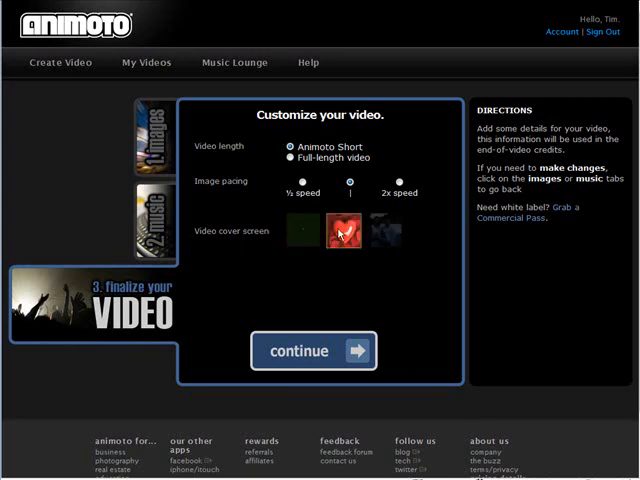
click(312, 350)
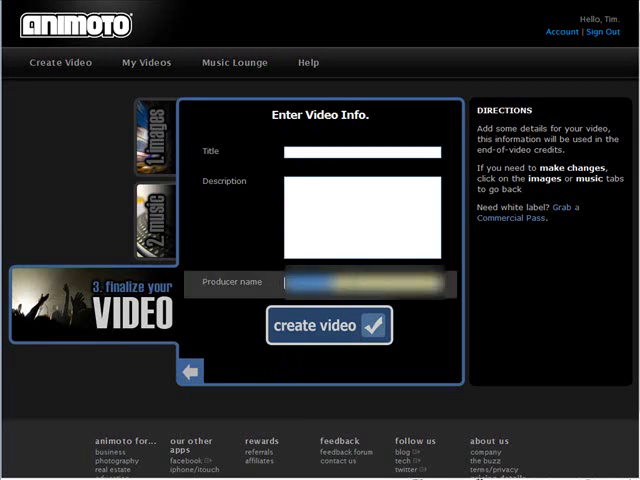
- Title and describe the video 'Wedding Day' and create it for production
click(366, 152)
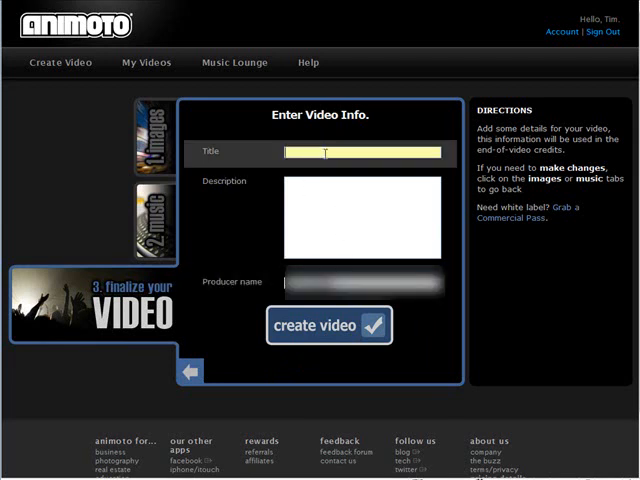
text(Wedding Day)
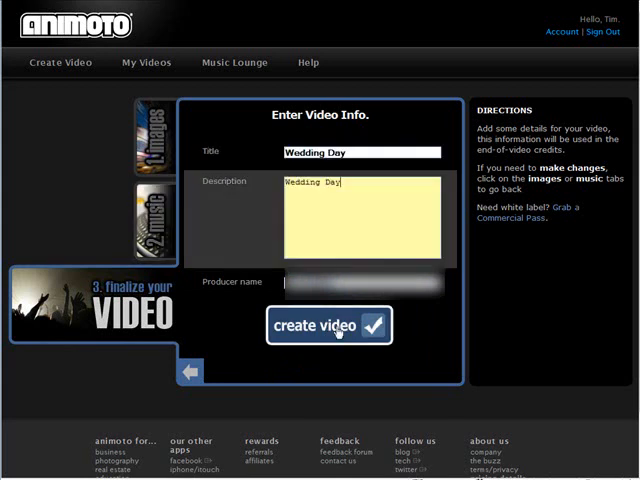
click(328, 324)
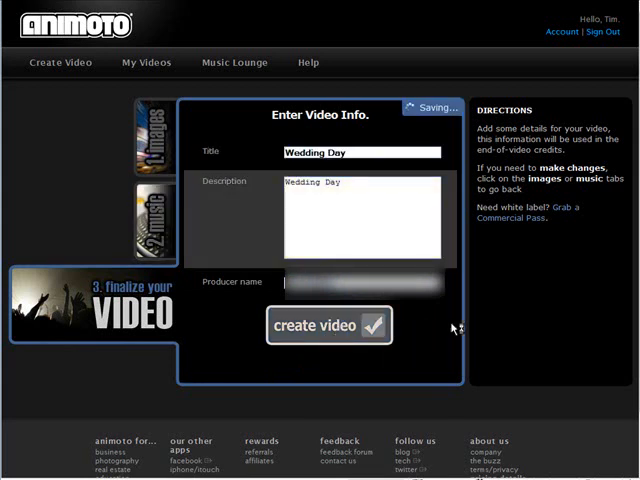
click(328, 326)
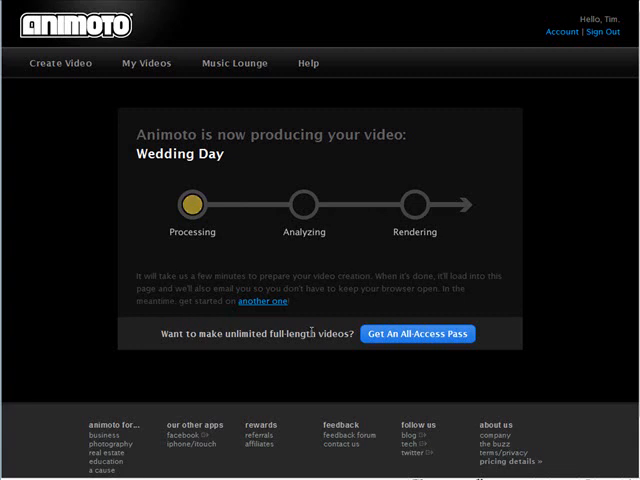
mouse_move(272, 304)
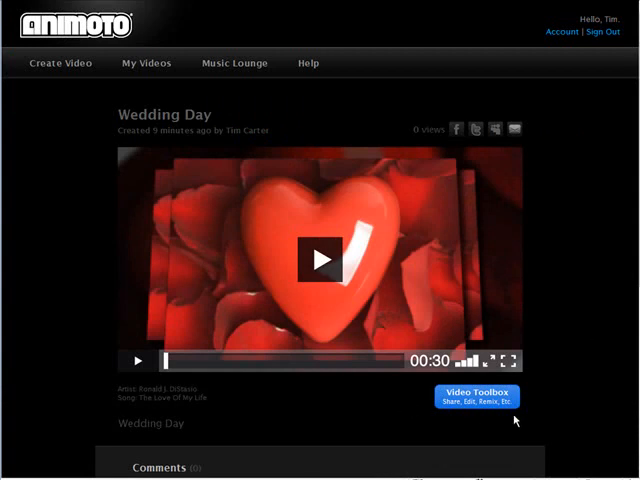
- Show the Video Toolbox with remix, edit, share, embed and export options for Wedding Day
click(478, 394)
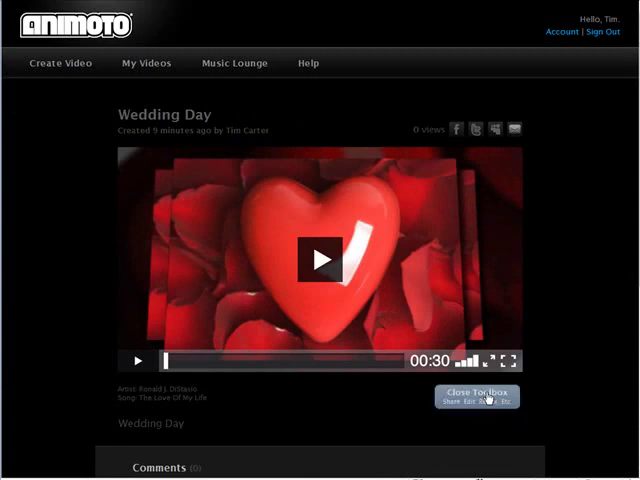
click(476, 396)
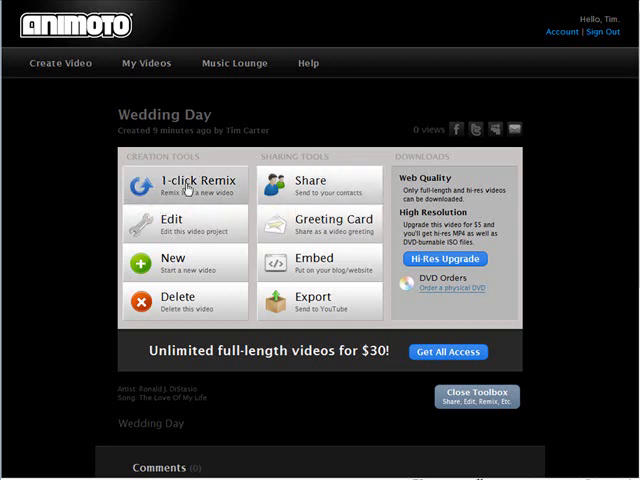
mouse_move(204, 224)
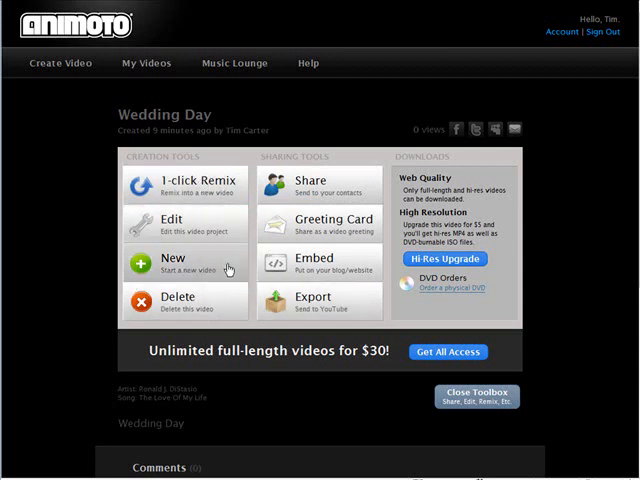
mouse_move(320, 188)
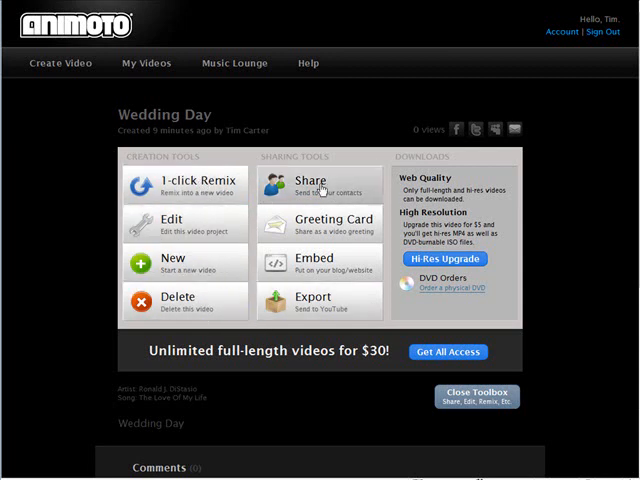
mouse_move(344, 184)
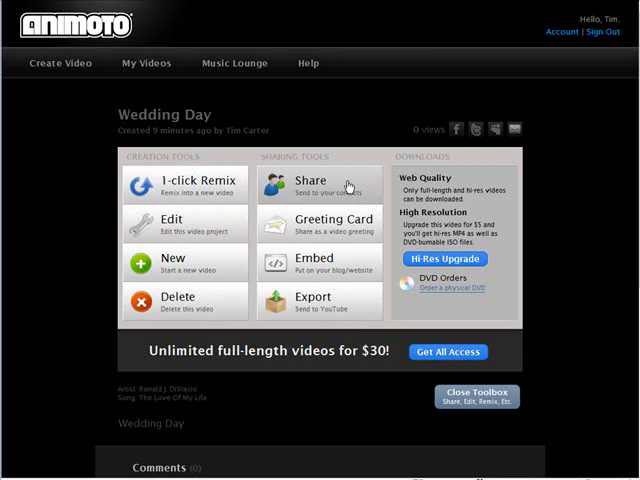
mouse_move(336, 192)
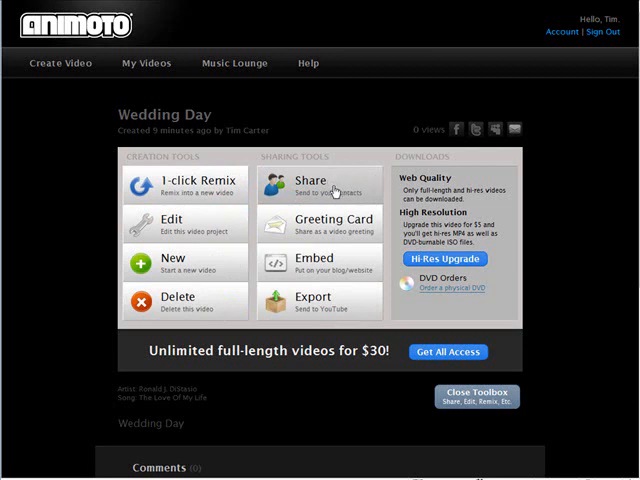
mouse_move(348, 222)
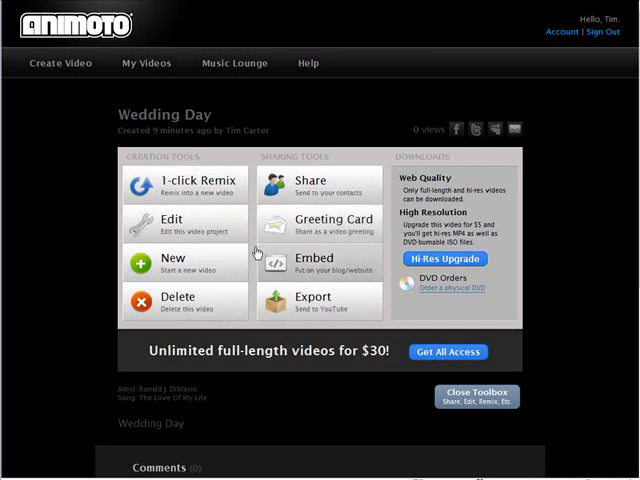
mouse_move(340, 316)
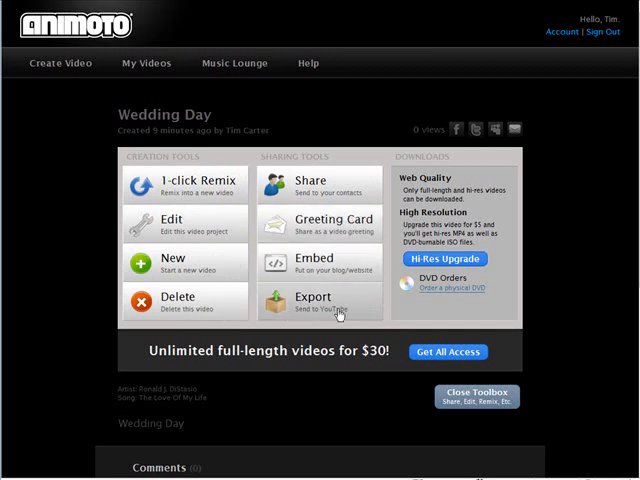
mouse_move(320, 164)
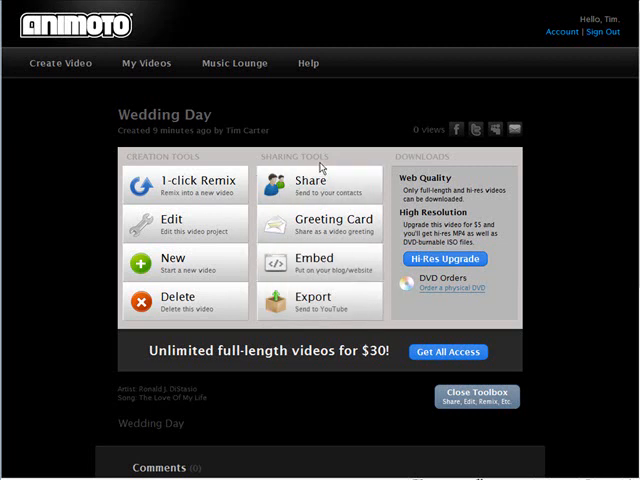
mouse_move(564, 244)
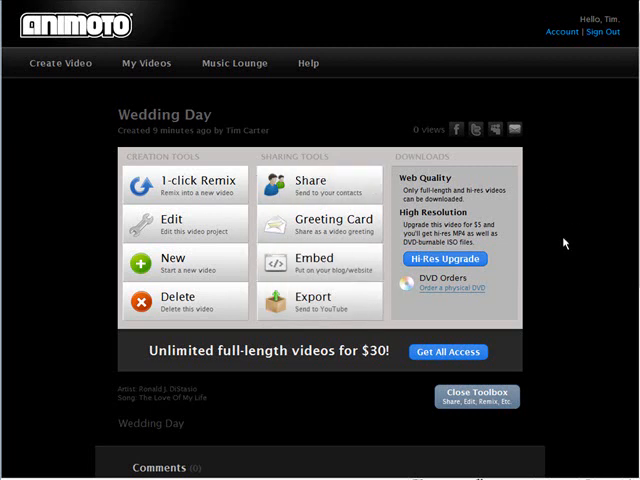